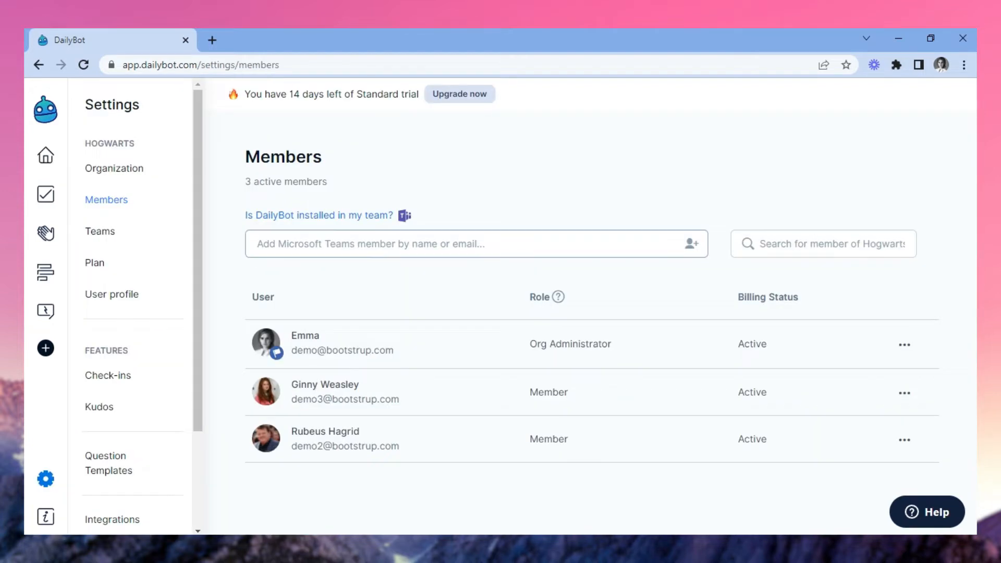
Step: Add two Microsoft Teams members in Settings > Members, reaching five active members
{"action": "left_click", "coordinate": [475, 243]}
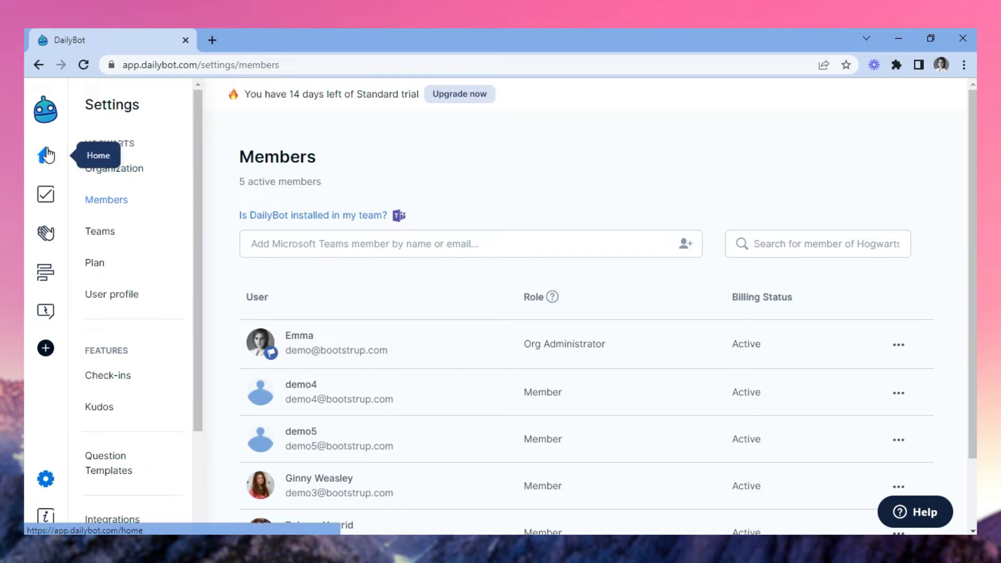
Step: Create a Human Resources team with Ginny Weasley and Rubeus Hagrid, excluding yourself
{"action": "left_click", "coordinate": [45, 156]}
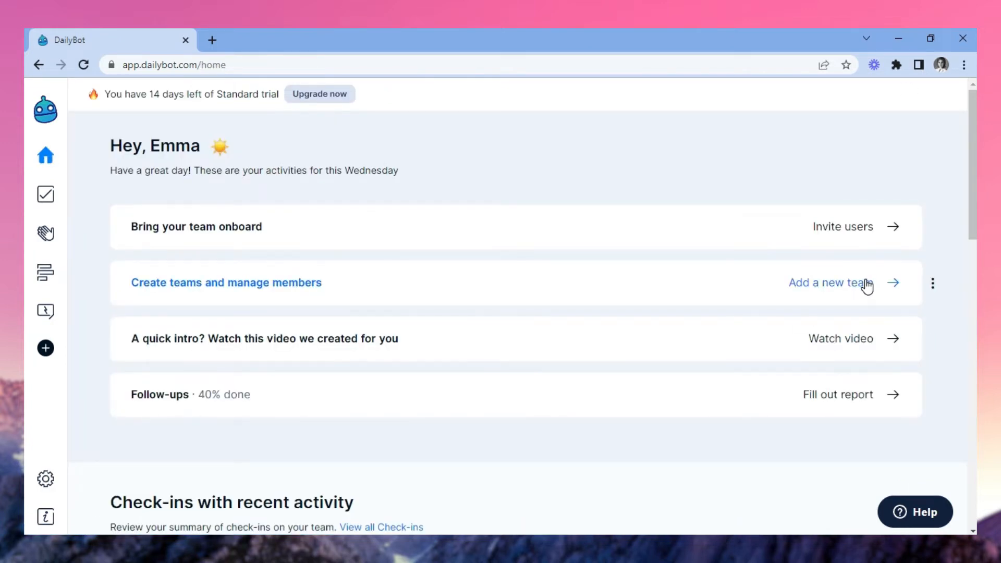
{"action": "left_click", "coordinate": [831, 282]}
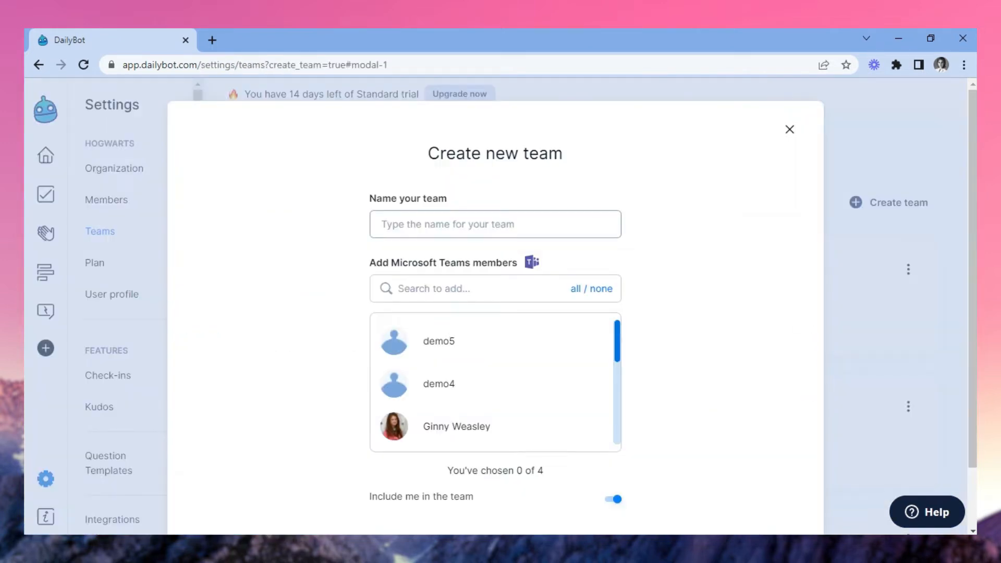
{"action": "left_click", "coordinate": [495, 224]}
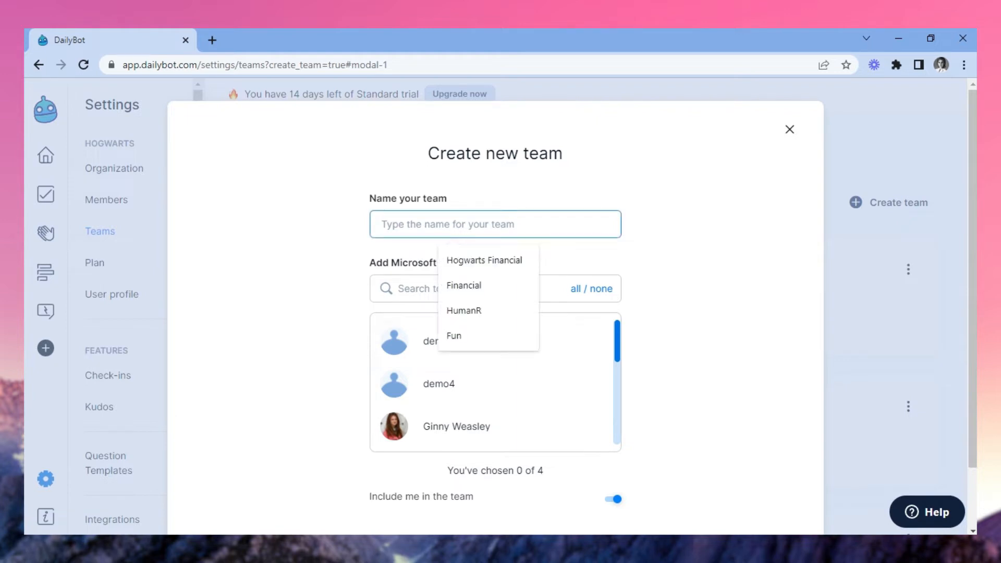
{"action": "type", "text": "Human Resources"}
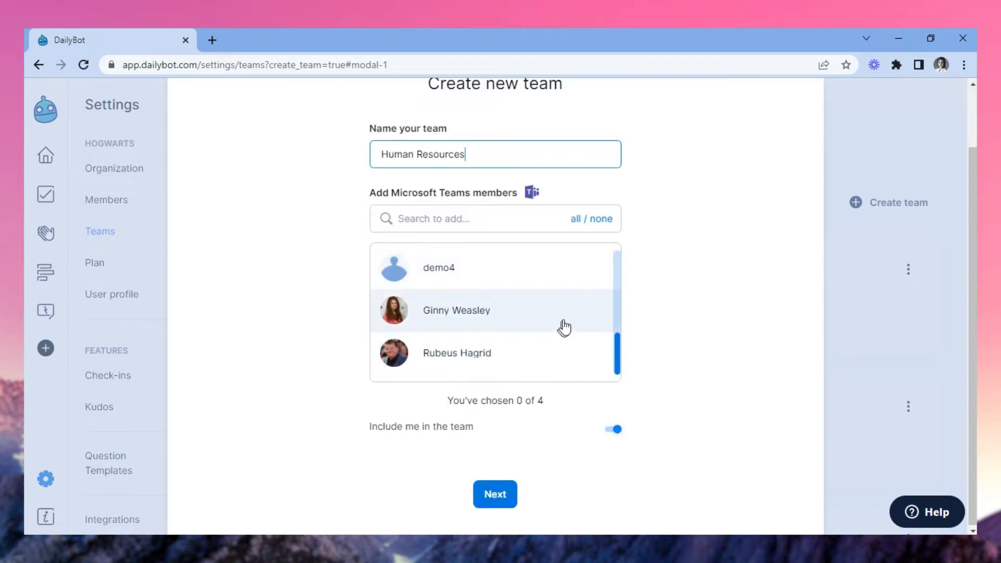
{"action": "left_click", "coordinate": [575, 219]}
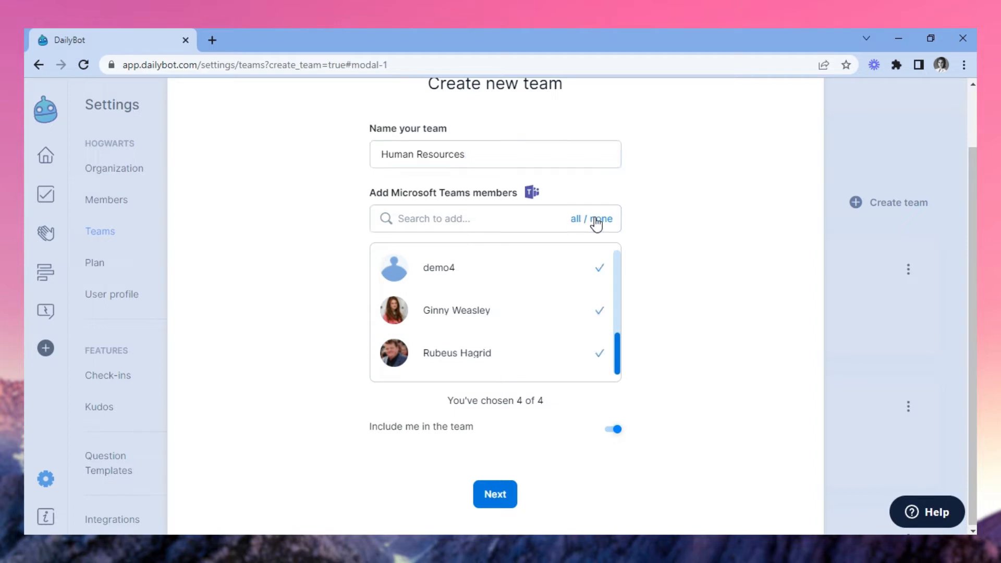
{"action": "left_click", "coordinate": [601, 218]}
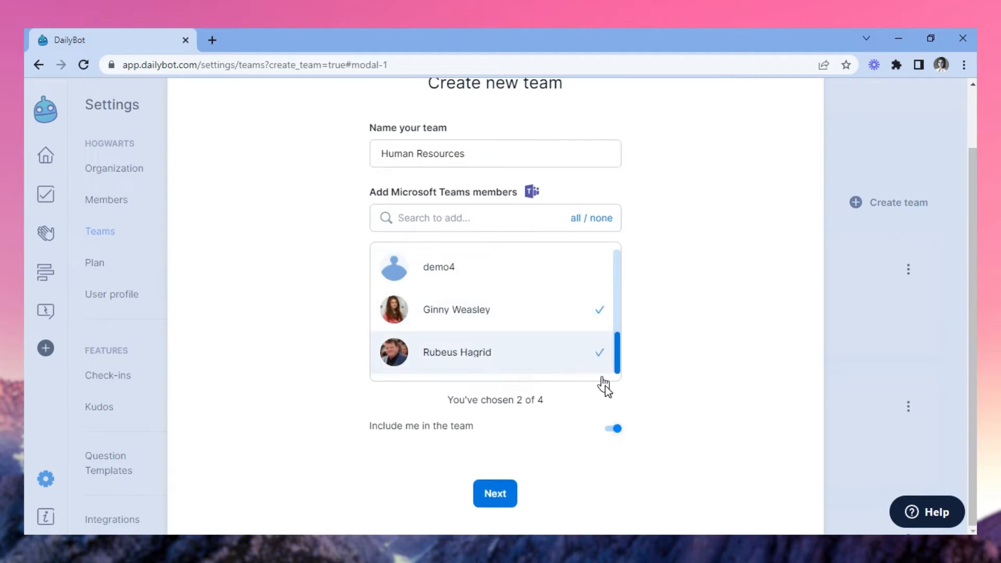
{"action": "left_click", "coordinate": [611, 429]}
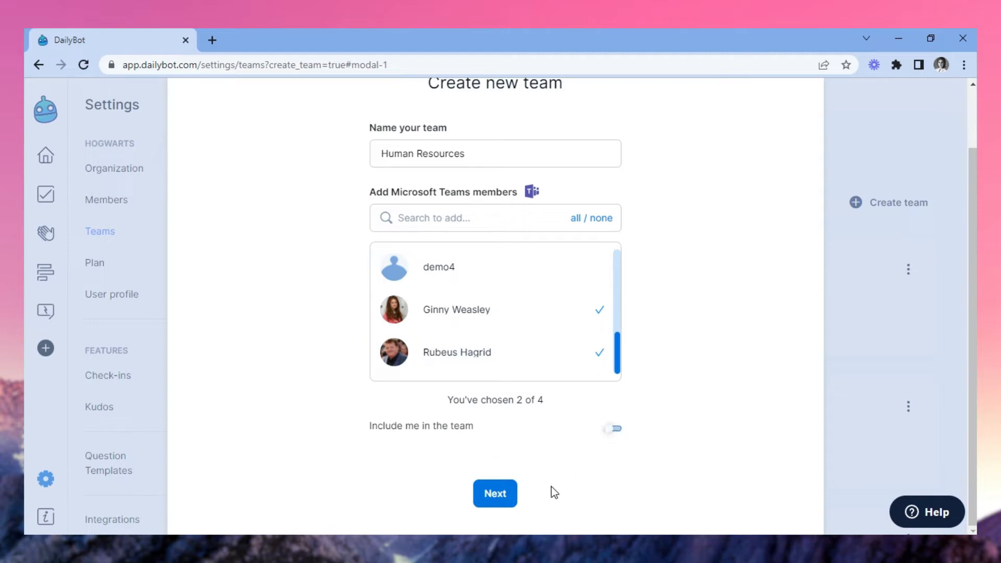
{"action": "left_click", "coordinate": [495, 493]}
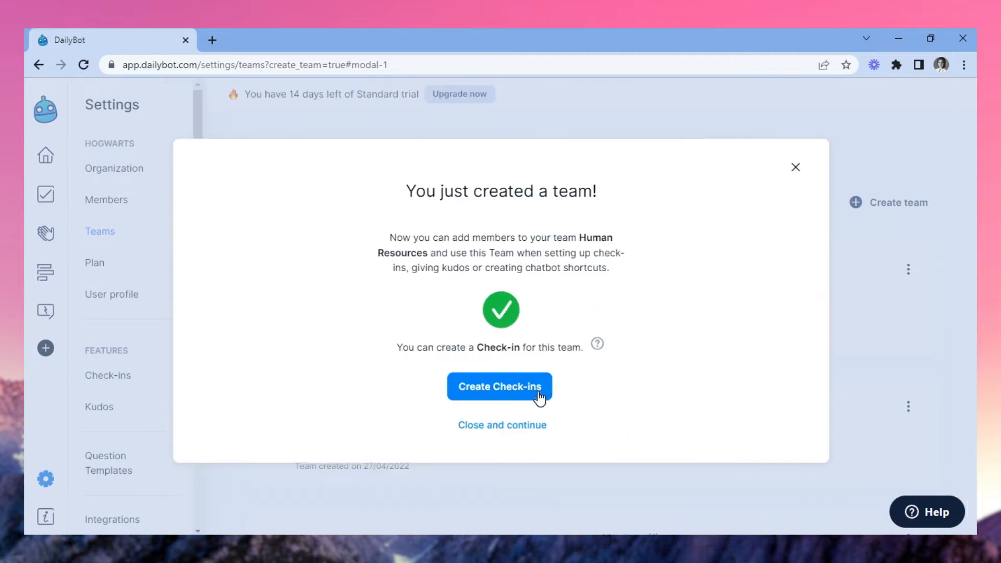
Step: Dismiss the confirmation and delete the Executive team
{"action": "left_click", "coordinate": [501, 425]}
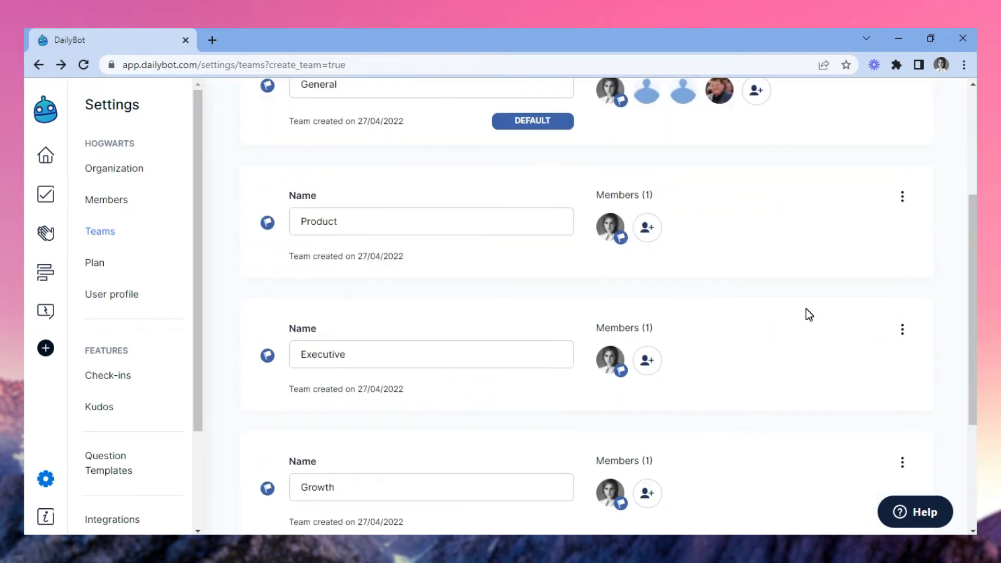
{"action": "left_click", "coordinate": [902, 127]}
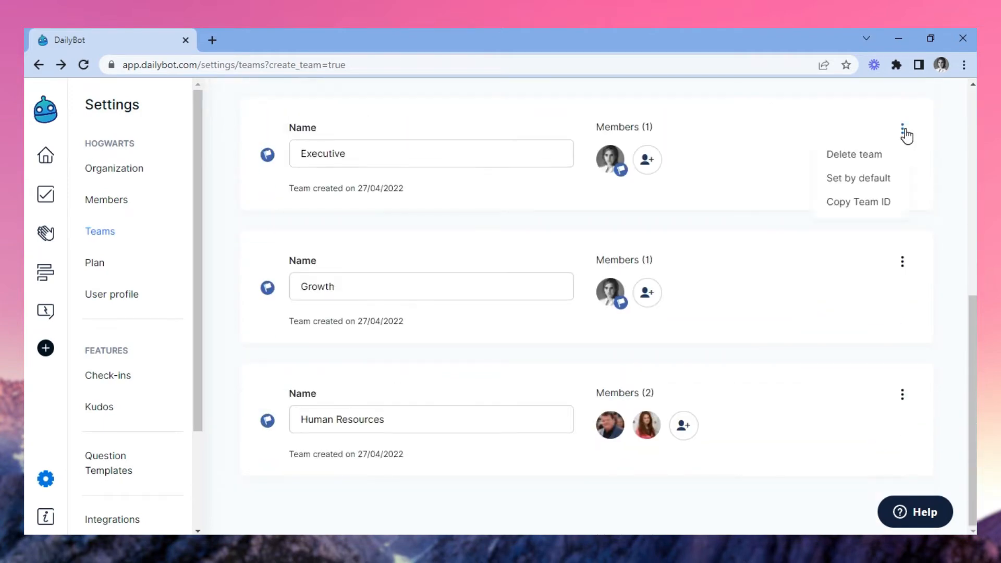
{"action": "mouse_move", "coordinate": [854, 154]}
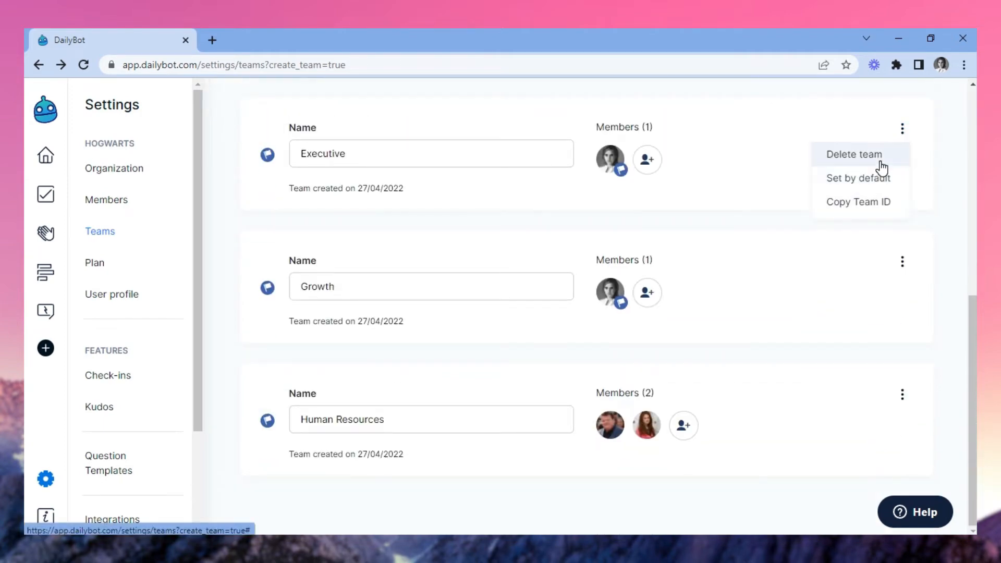
{"action": "left_click", "coordinate": [524, 329]}
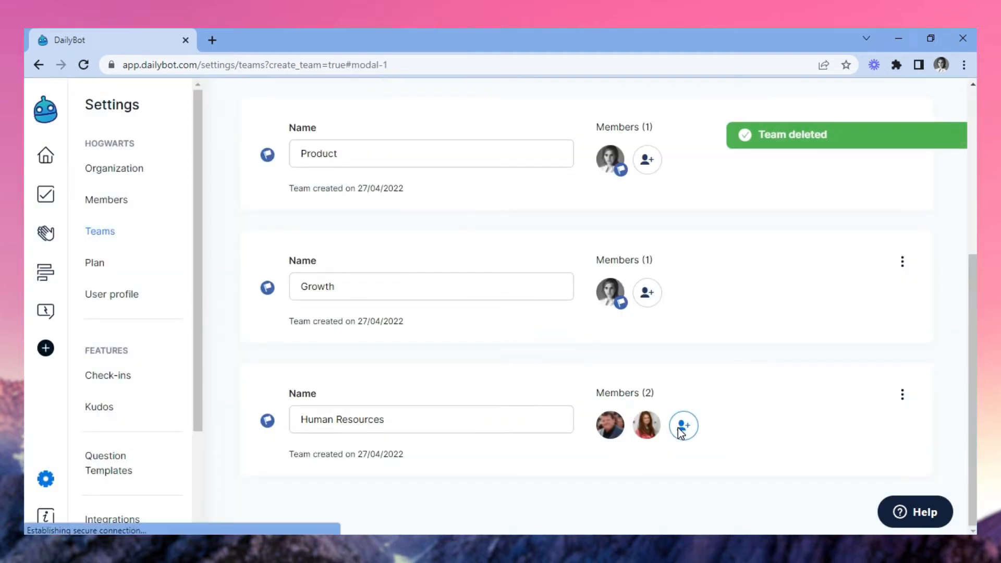
Step: Try removing a member from the Human Resources team's member list
{"action": "left_click", "coordinate": [683, 425]}
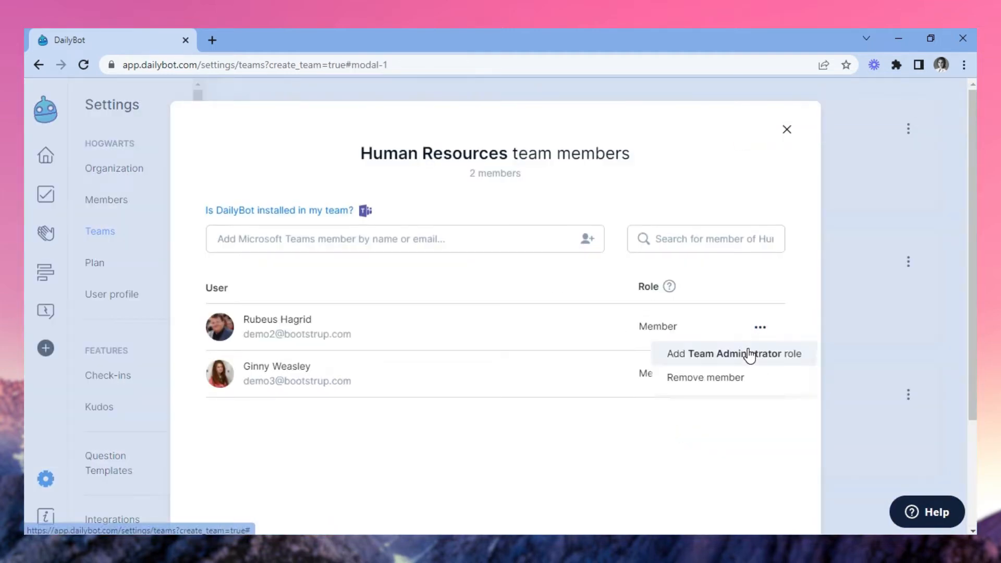
{"action": "left_click", "coordinate": [705, 377]}
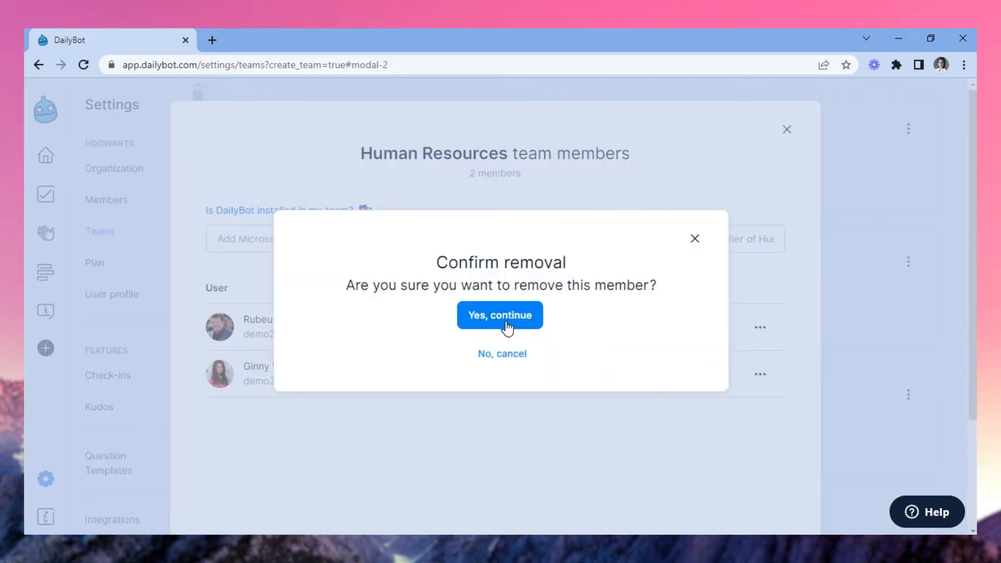
{"action": "left_click", "coordinate": [499, 314]}
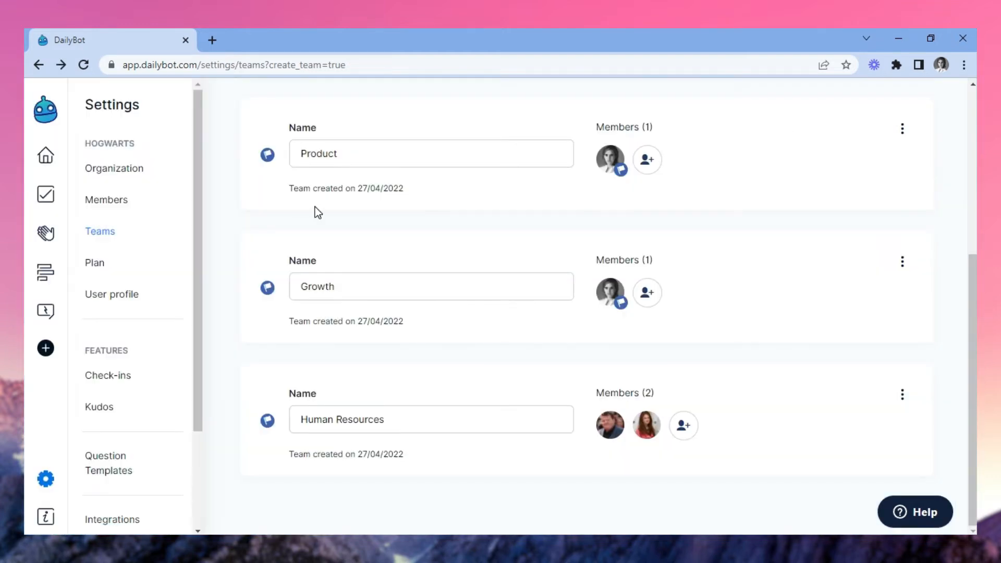
{"action": "left_click", "coordinate": [45, 156]}
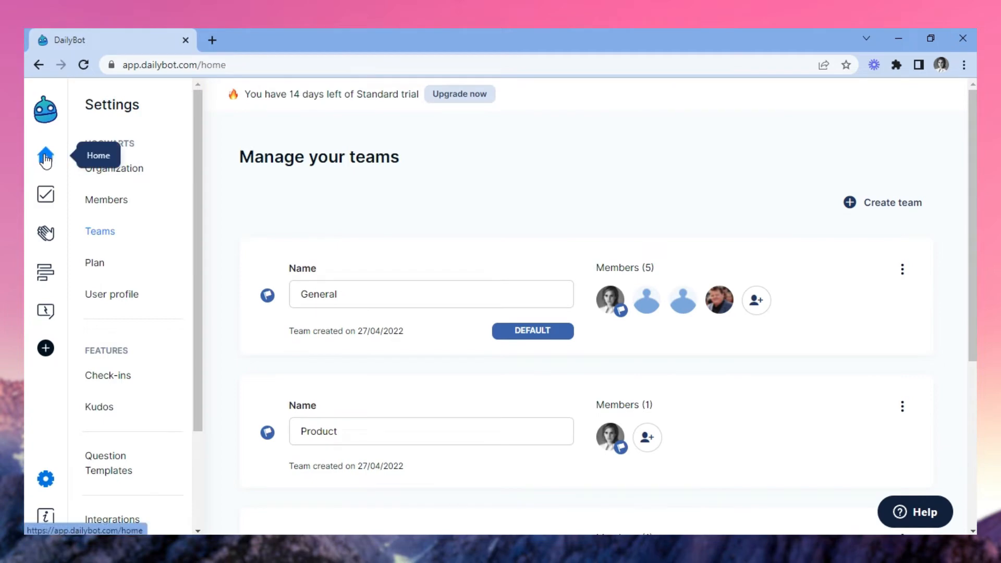
Step: Return home, close the intro video, and open the April 27, 2022 Follow-ups daily report
{"action": "left_click", "coordinate": [45, 158]}
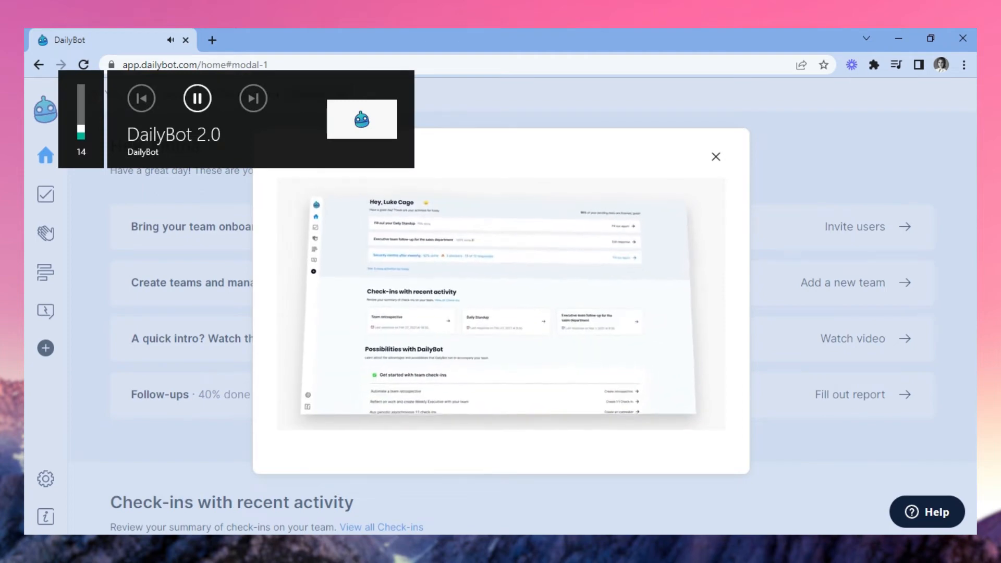
{"action": "left_click", "coordinate": [715, 156]}
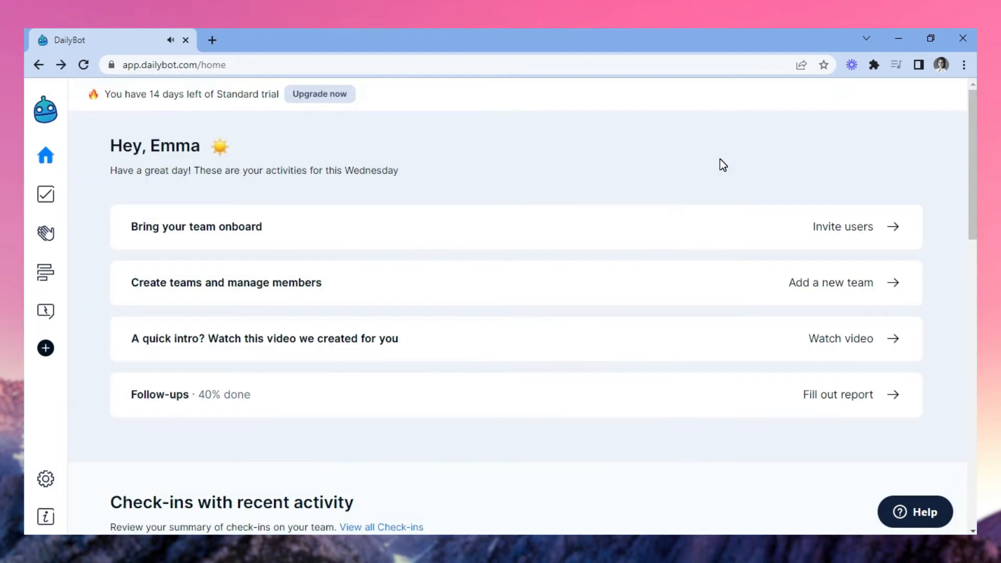
{"action": "mouse_move", "coordinate": [675, 401]}
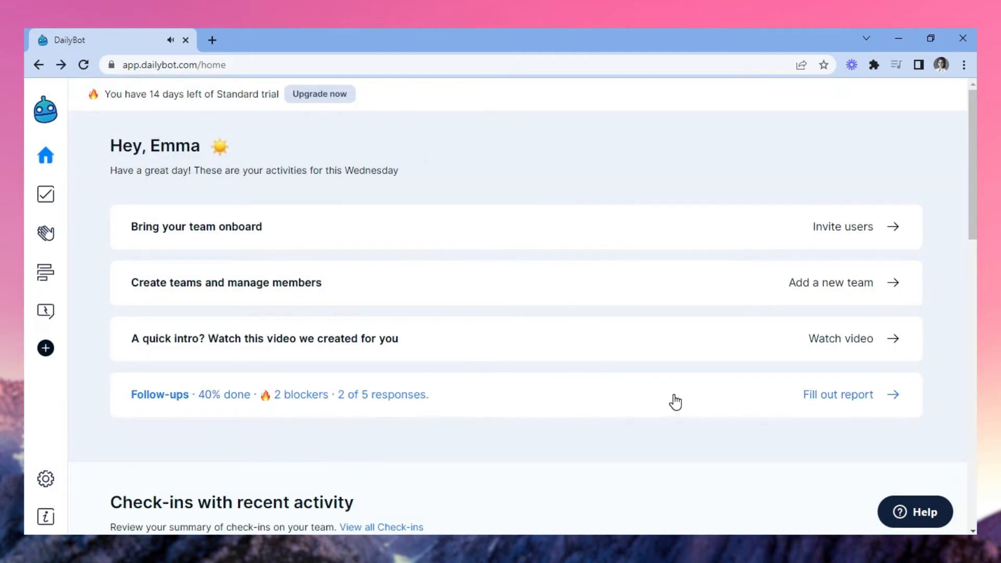
{"action": "left_click", "coordinate": [837, 395]}
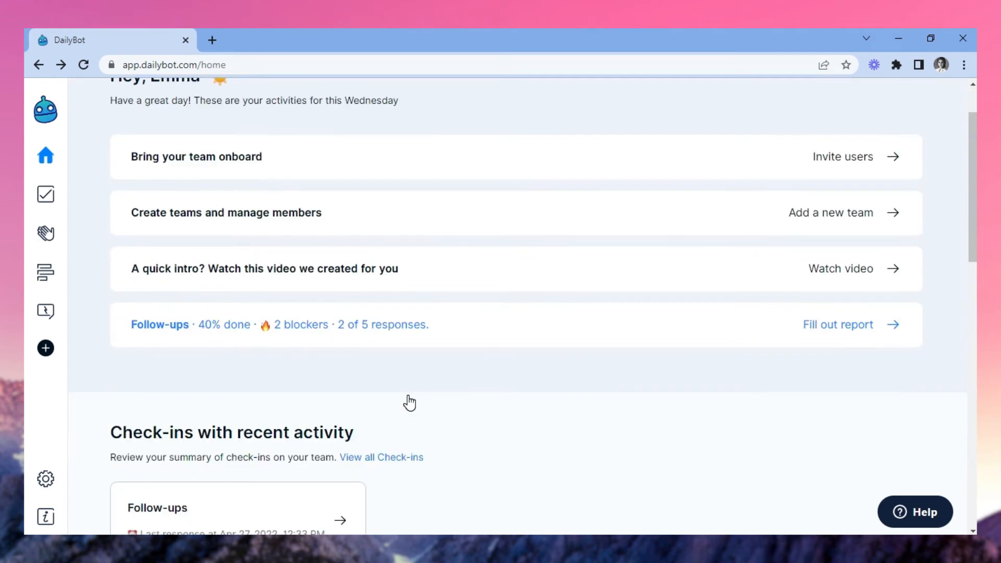
{"action": "scroll", "scroll_direction": "down", "scroll_amount": 3}
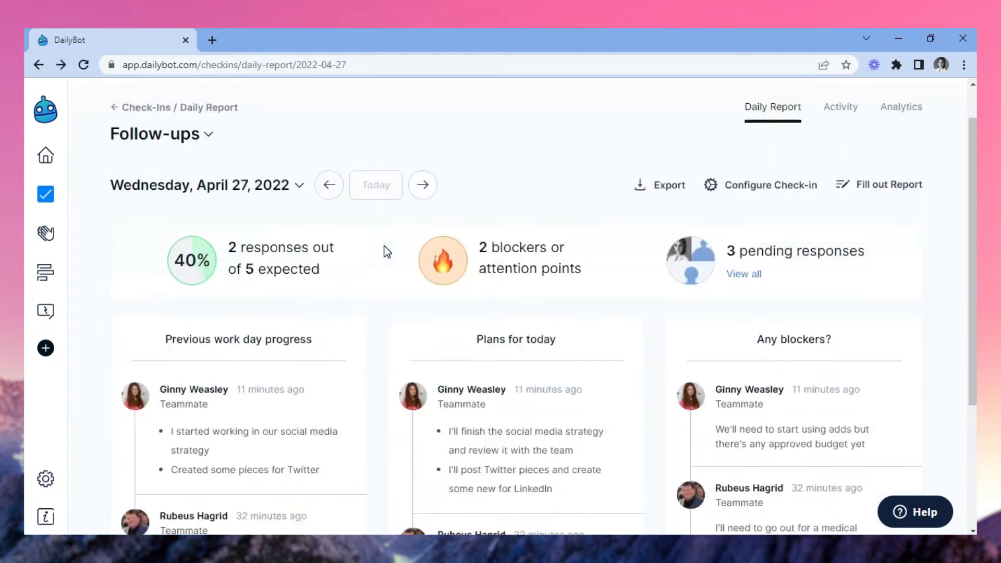
Step: Scroll the Follow-ups responses, then browse the Activity tab with its question and member filters
{"action": "scroll", "scroll_direction": "down", "scroll_amount": 3}
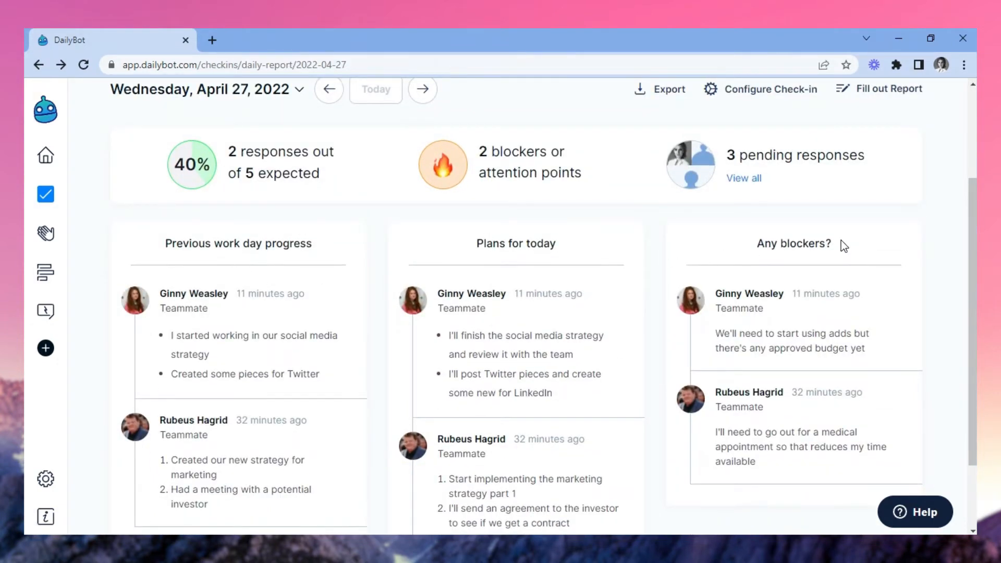
{"action": "scroll", "scroll_direction": "down", "scroll_amount": 3}
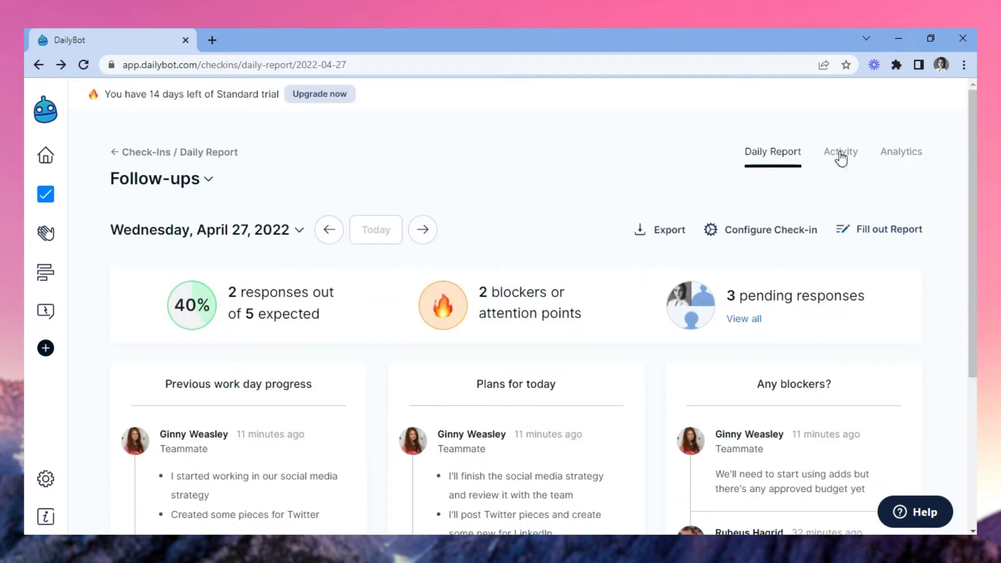
{"action": "left_click", "coordinate": [840, 151]}
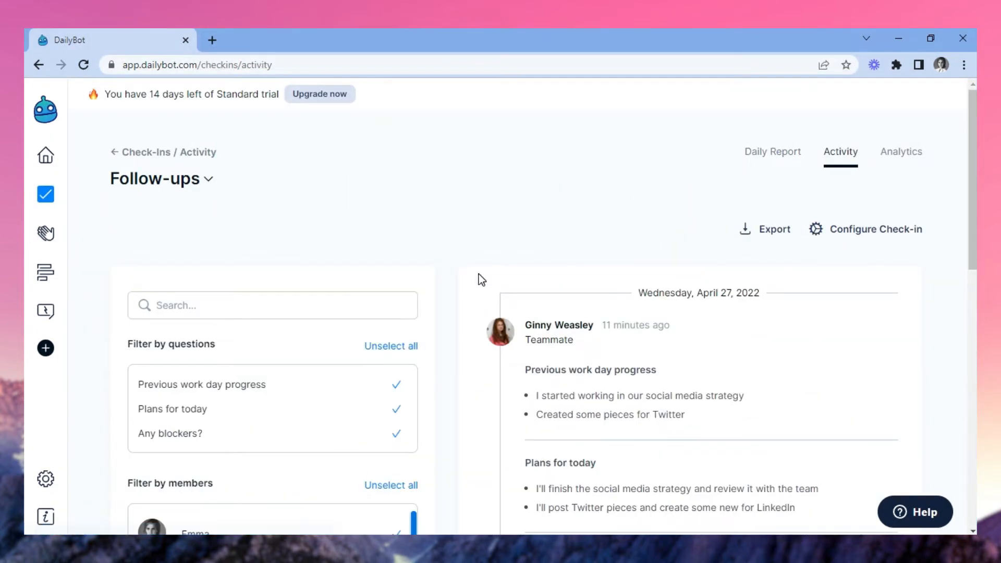
{"action": "scroll", "scroll_direction": "down", "scroll_amount": 3}
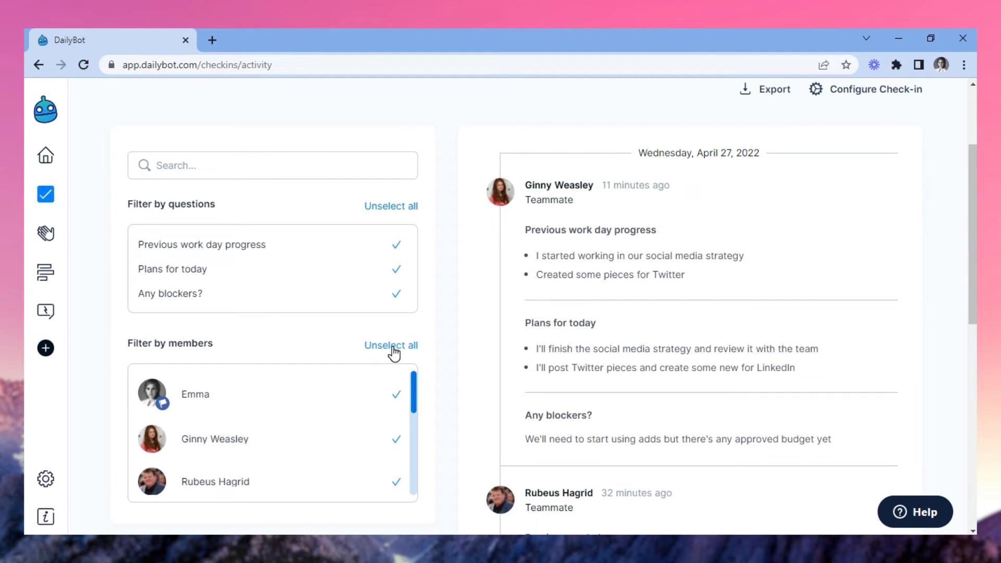
{"action": "scroll", "scroll_direction": "down", "scroll_amount": 3}
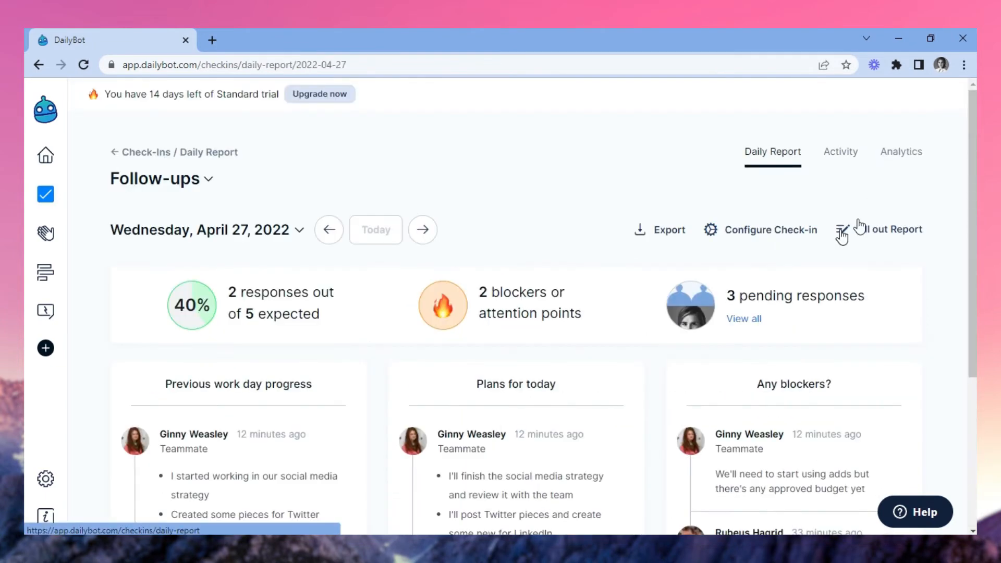
Step: Export Follow-ups responses as PDF for 2022-03-23 to 2022-03-30
{"action": "left_click", "coordinate": [659, 229]}
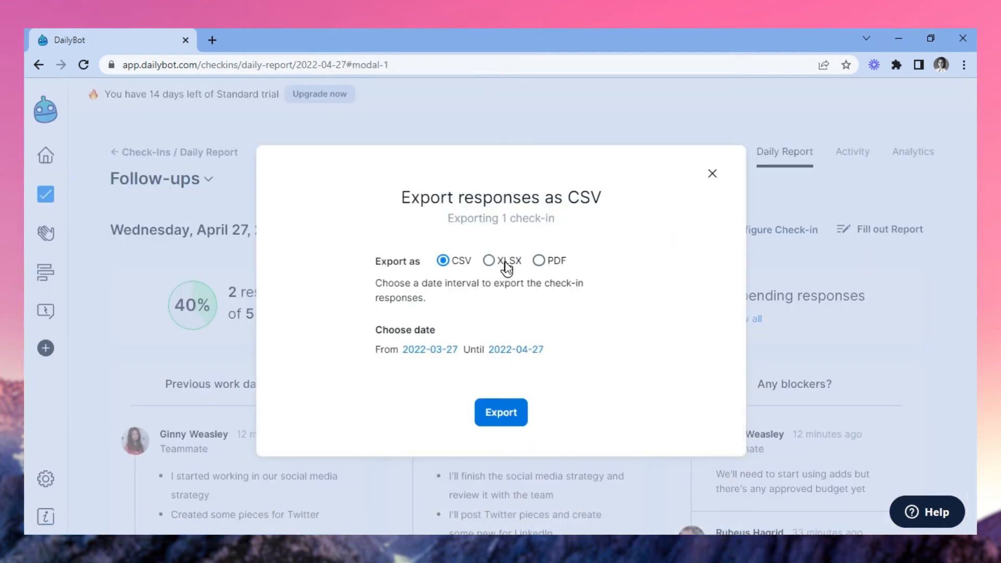
{"action": "left_click", "coordinate": [429, 349]}
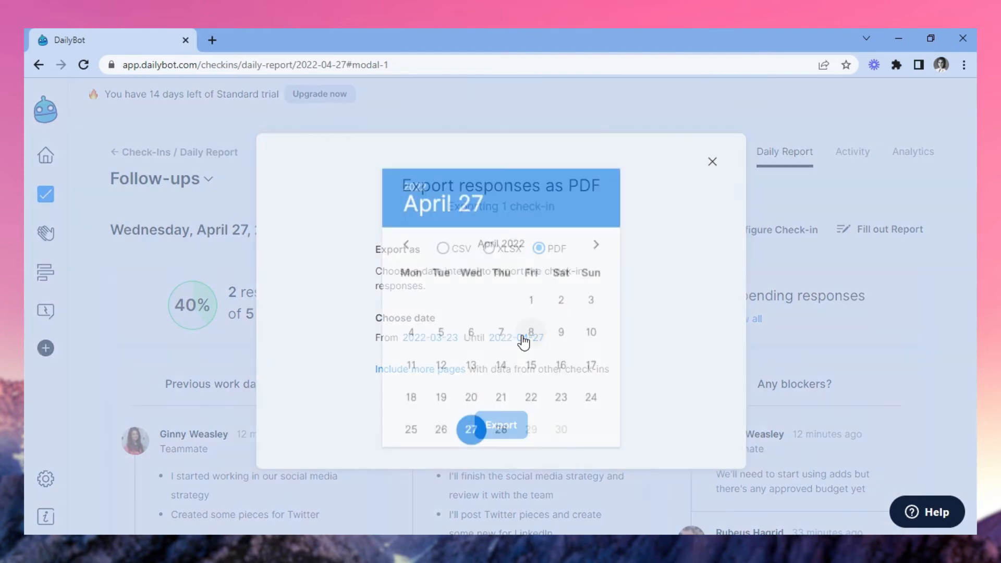
{"action": "left_click", "coordinate": [406, 244]}
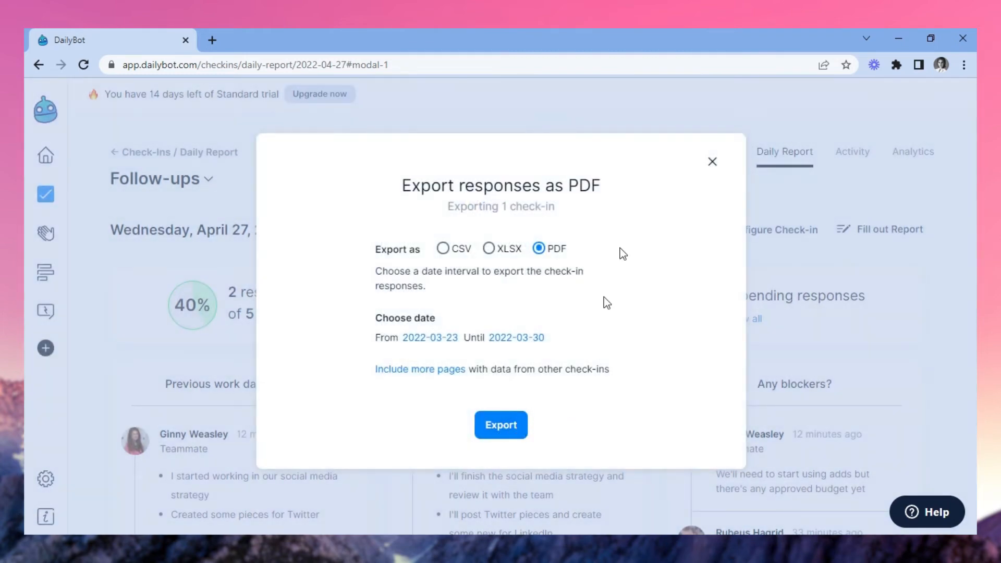
{"action": "left_click", "coordinate": [713, 161]}
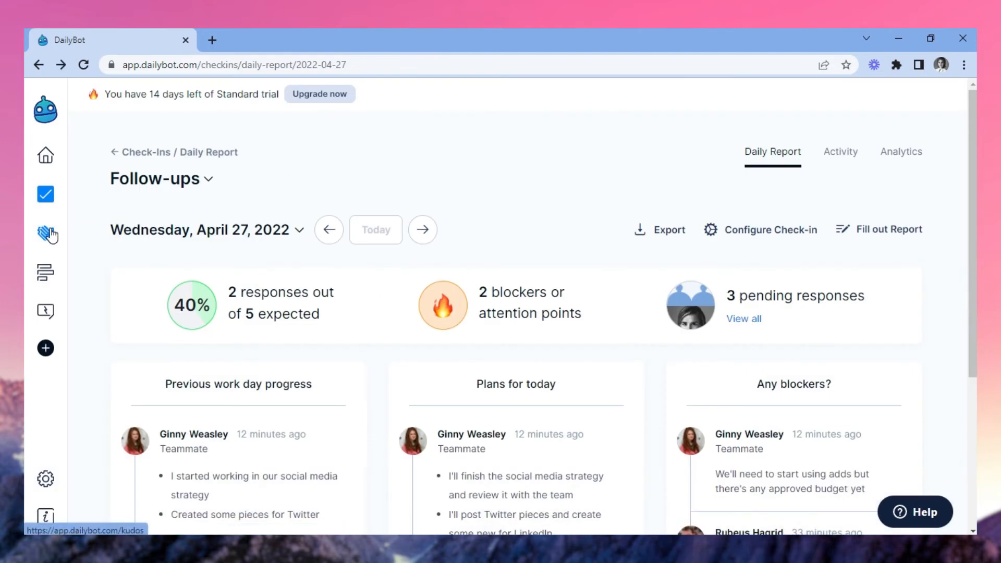
Step: Open the Follow-ups Analytics tab and scroll through it
{"action": "left_click", "coordinate": [901, 152]}
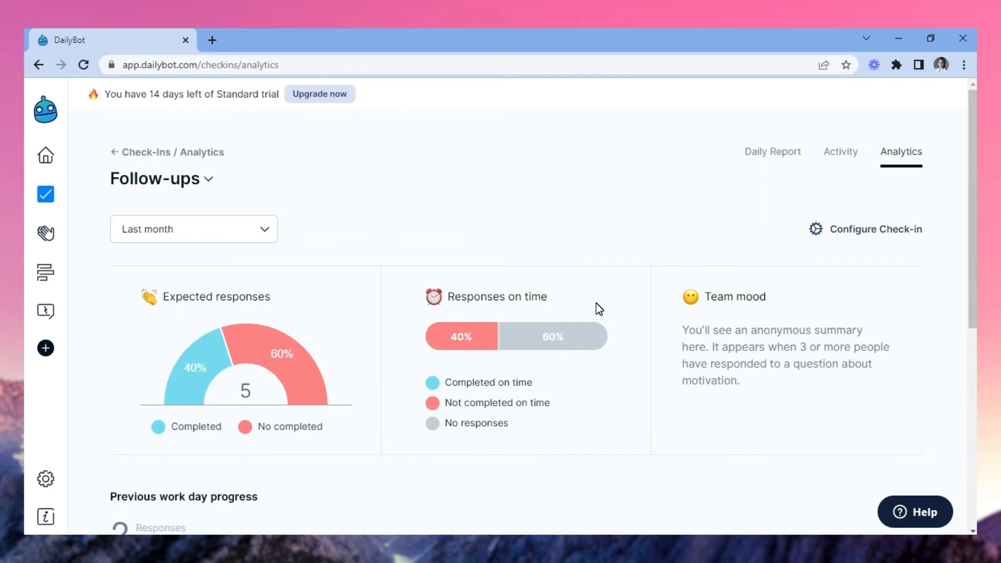
{"action": "scroll", "scroll_direction": "down", "scroll_amount": 3}
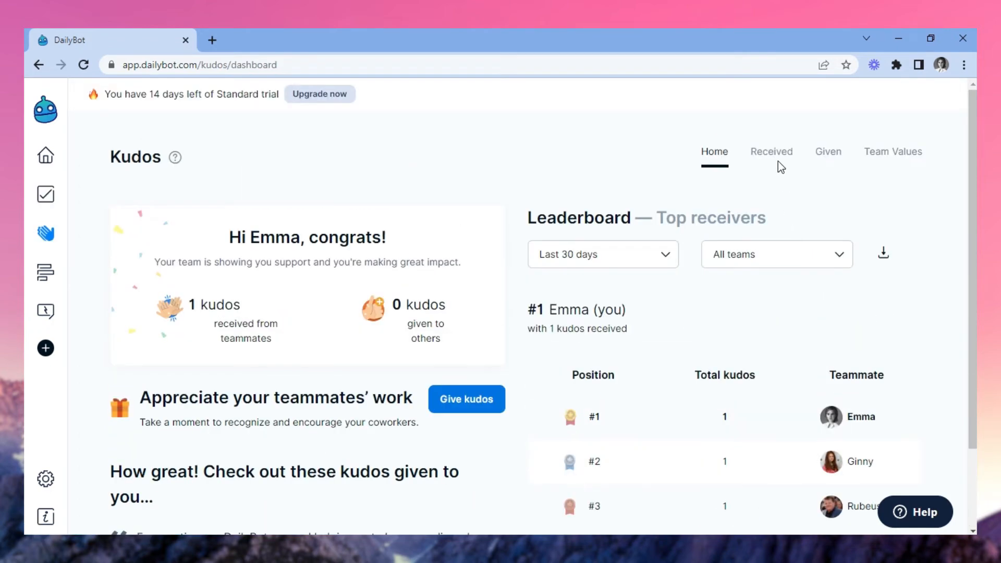
Step: Open and cancel the XLSX leaderboard export, then view Given kudos and Team Values
{"action": "left_click", "coordinate": [602, 254]}
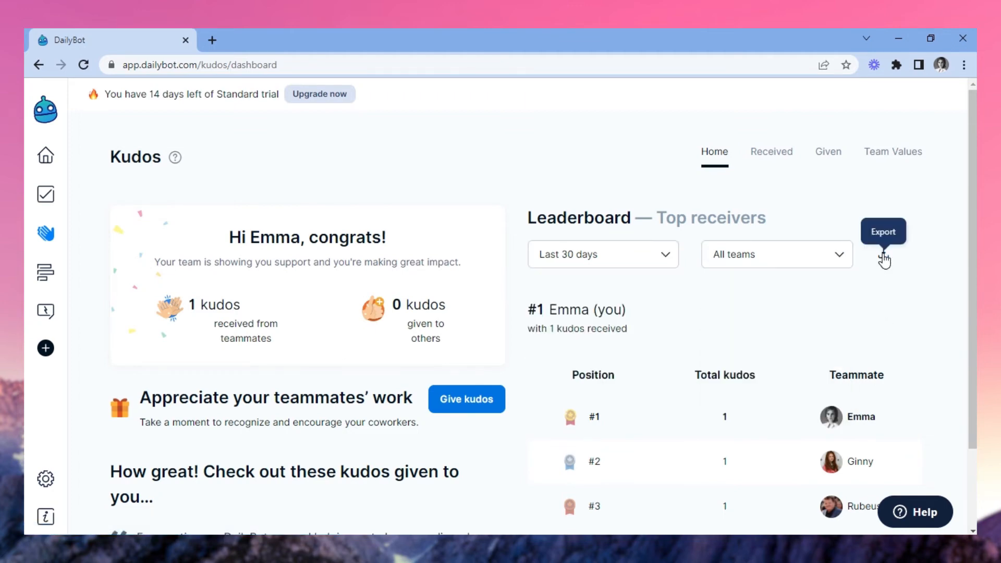
{"action": "left_click", "coordinate": [882, 231]}
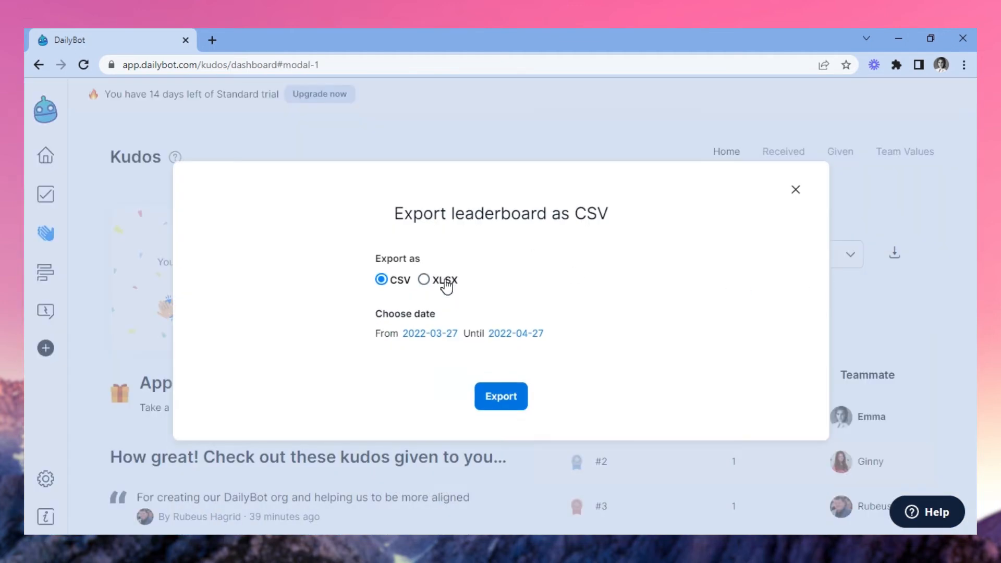
{"action": "left_click", "coordinate": [423, 279]}
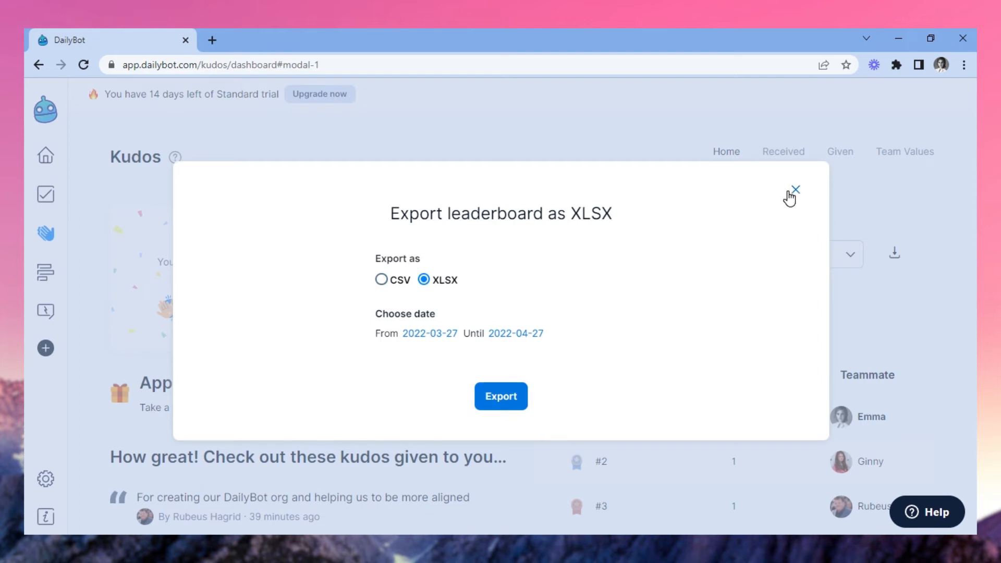
{"action": "left_click", "coordinate": [795, 190]}
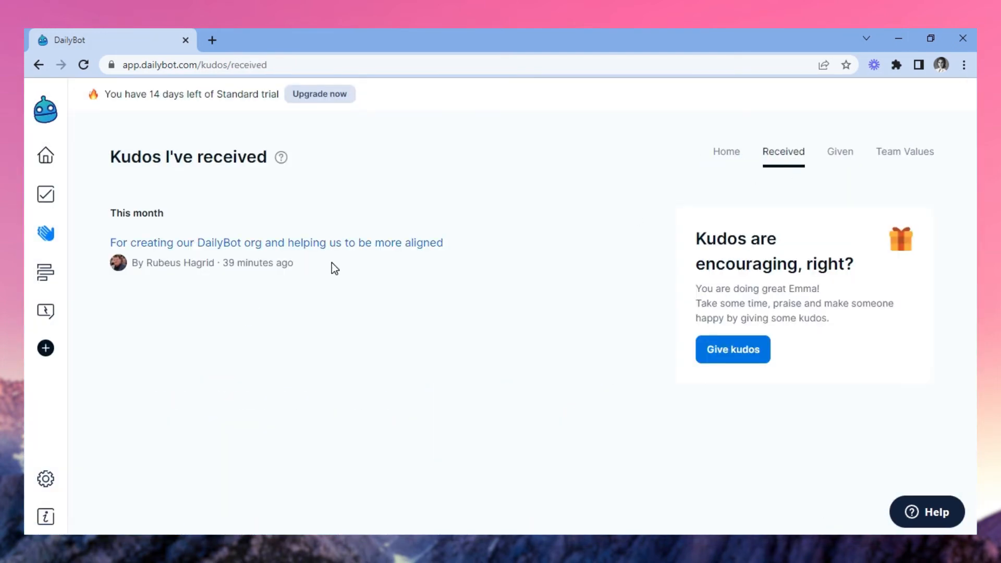
{"action": "left_click", "coordinate": [840, 152]}
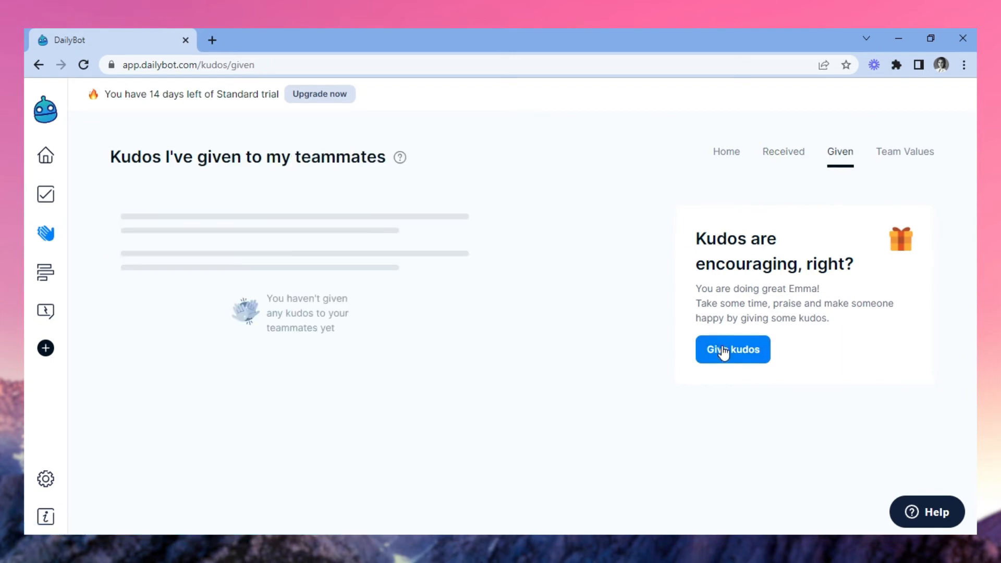
{"action": "left_click", "coordinate": [892, 152]}
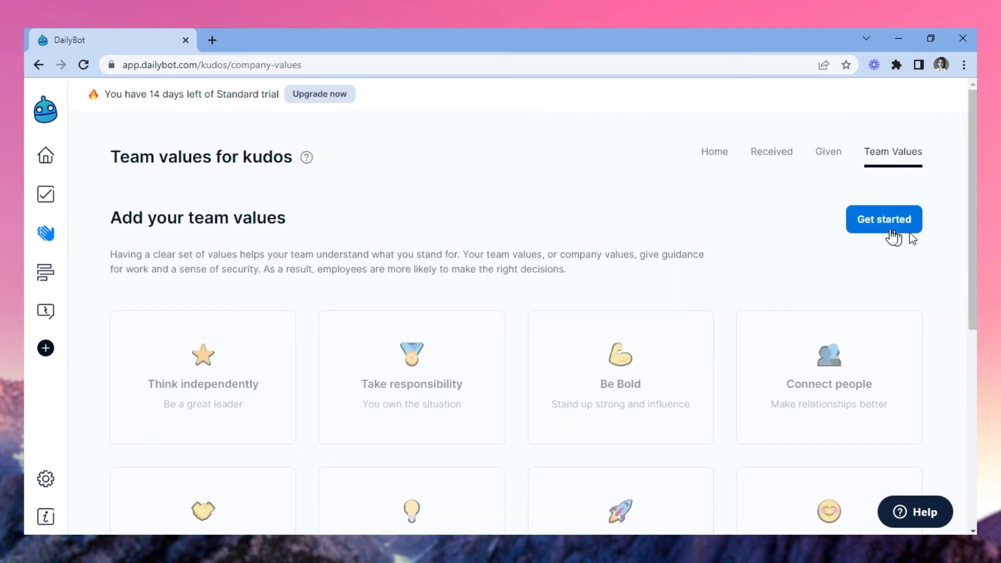
Step: Add Think independently, Take responsibility and Connect people as team values, then view Given kudos
{"action": "left_click", "coordinate": [884, 219]}
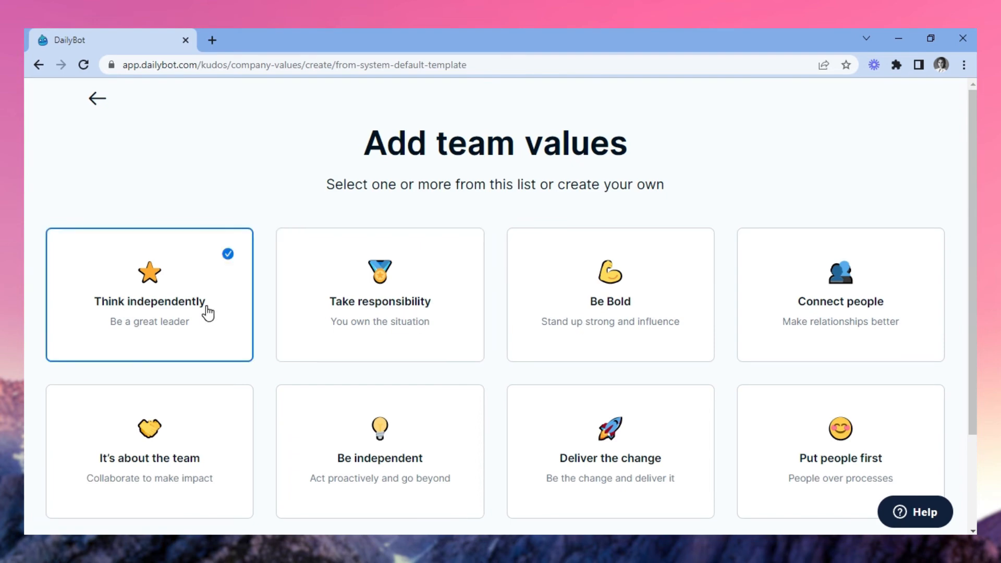
{"action": "left_click", "coordinate": [379, 295]}
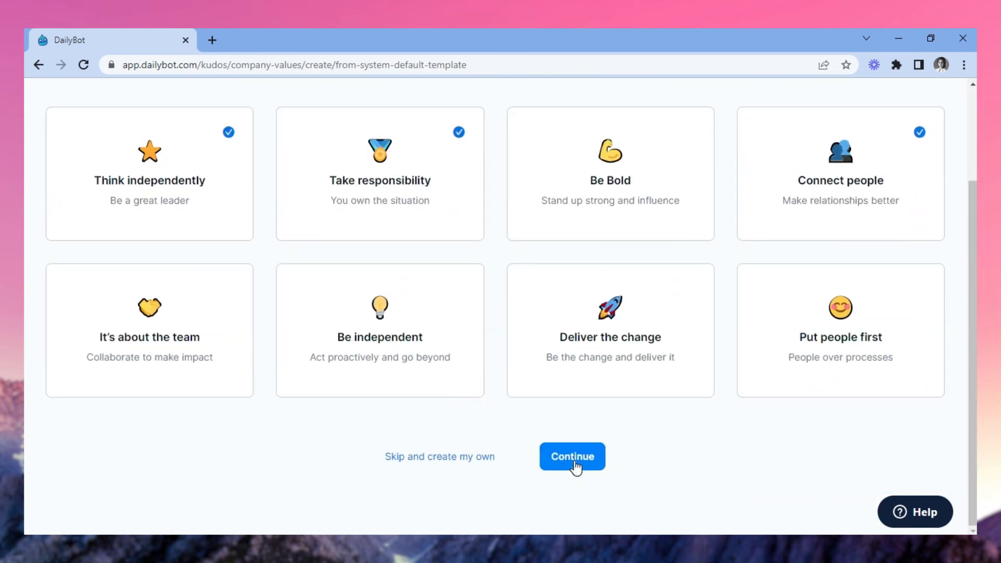
{"action": "left_click", "coordinate": [572, 456]}
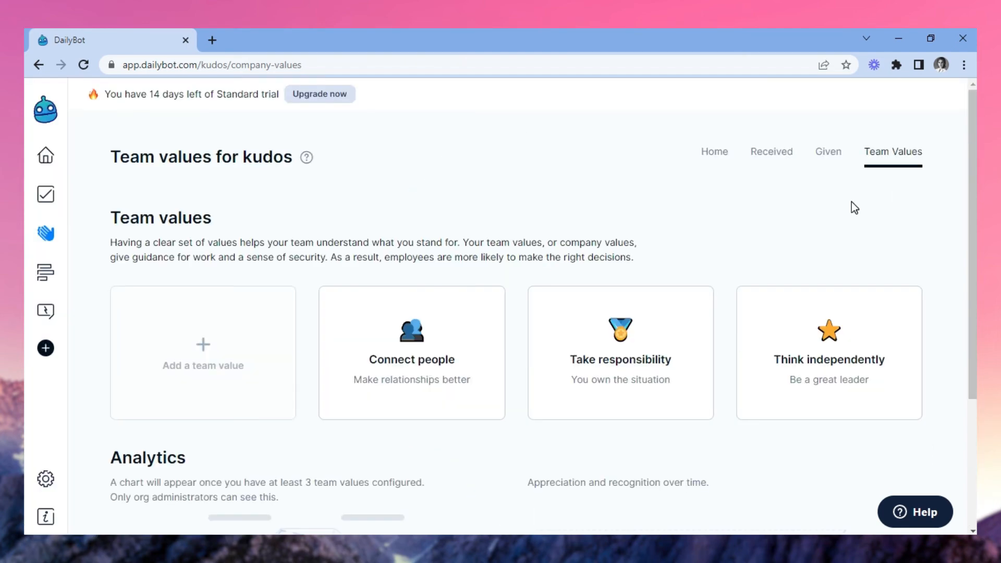
{"action": "left_click", "coordinate": [828, 151]}
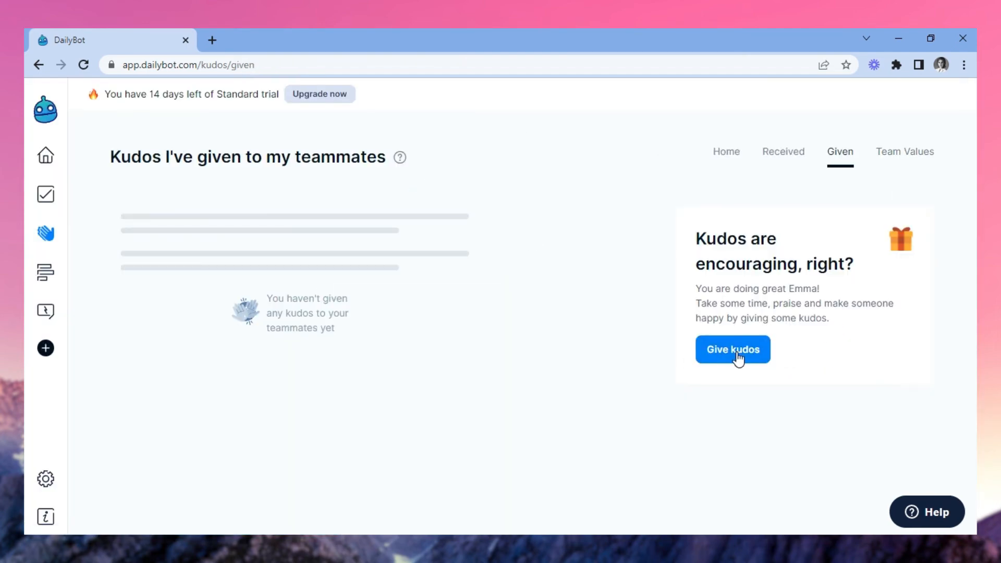
Step: Send Ginny Weasley kudos for Connect people to the Random channel, then open Forms
{"action": "left_click", "coordinate": [732, 349]}
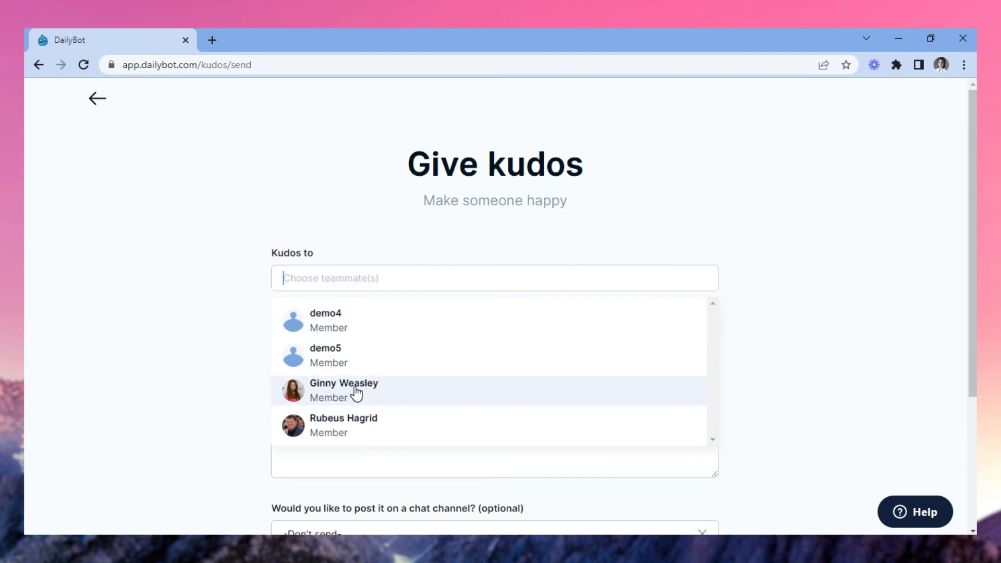
{"action": "left_click", "coordinate": [344, 389]}
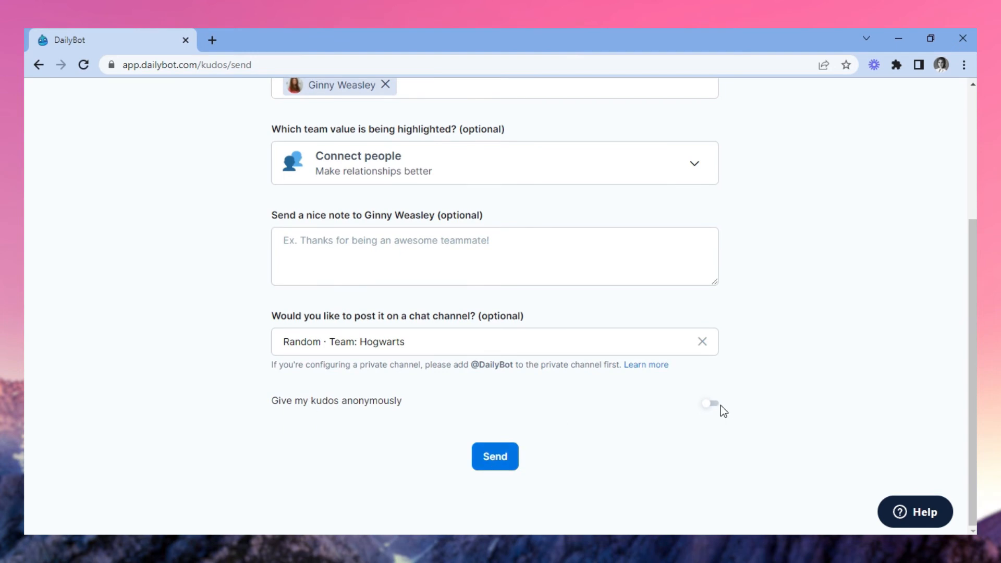
{"action": "left_click", "coordinate": [494, 456]}
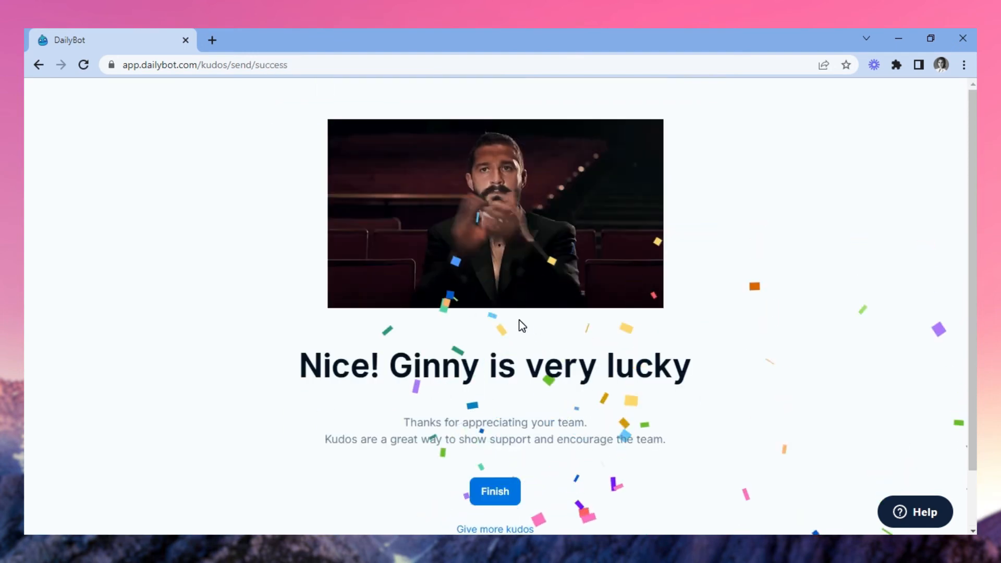
{"action": "left_click", "coordinate": [494, 492]}
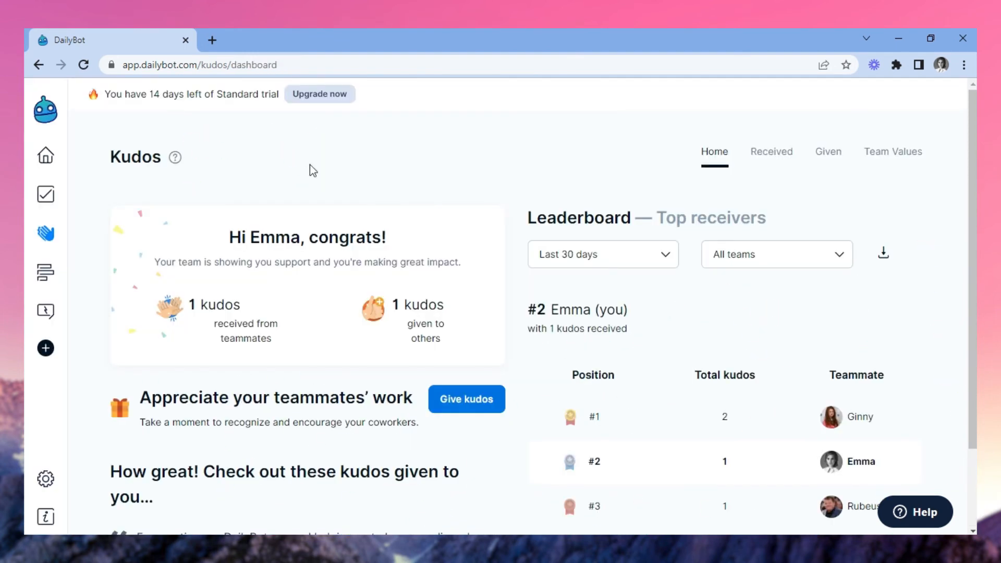
{"action": "left_click", "coordinate": [45, 273]}
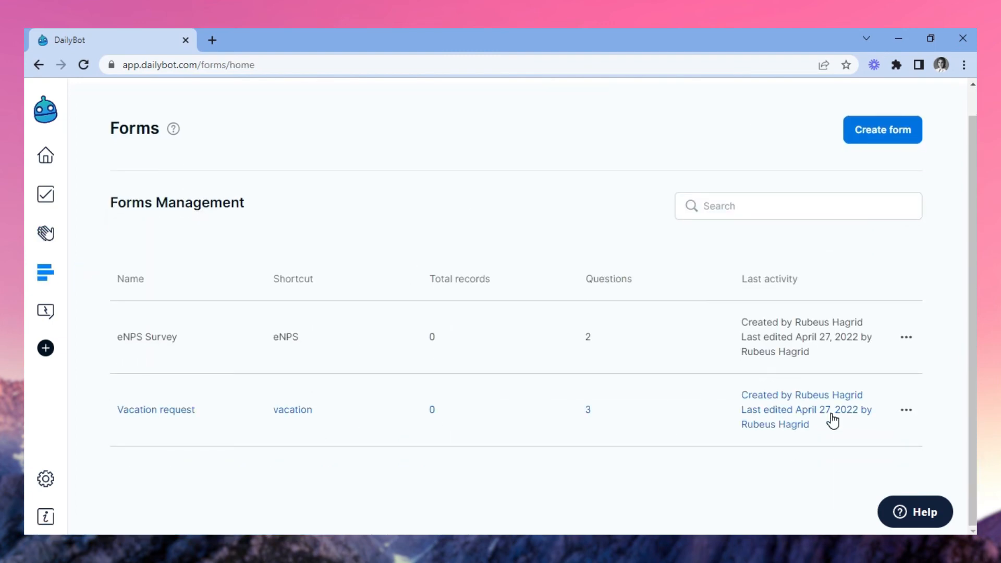
Step: Open the Vacation request form and scroll through its questions
{"action": "left_click", "coordinate": [155, 409]}
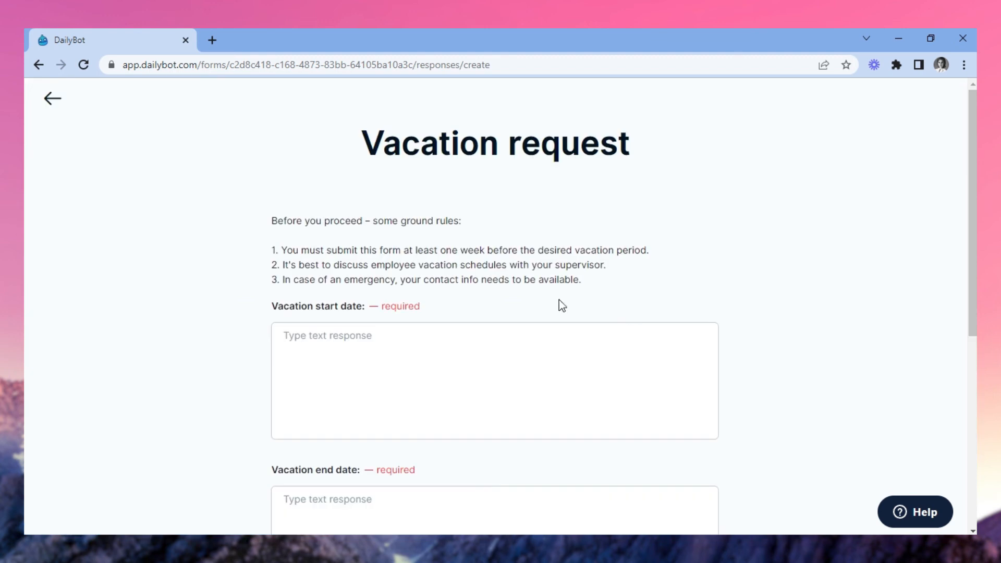
{"action": "scroll", "scroll_direction": "down", "scroll_amount": 3}
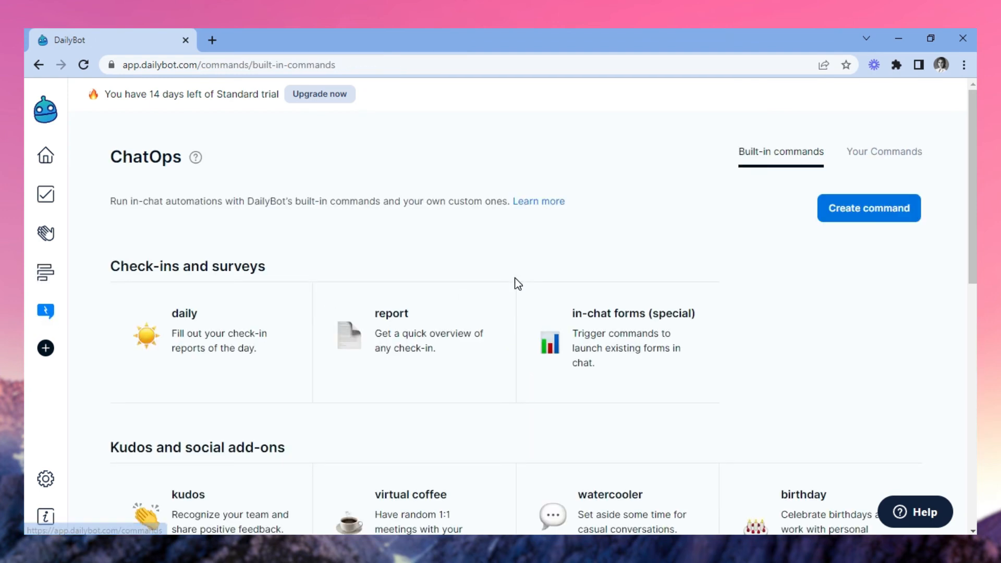
{"action": "mouse_move", "coordinate": [514, 204]}
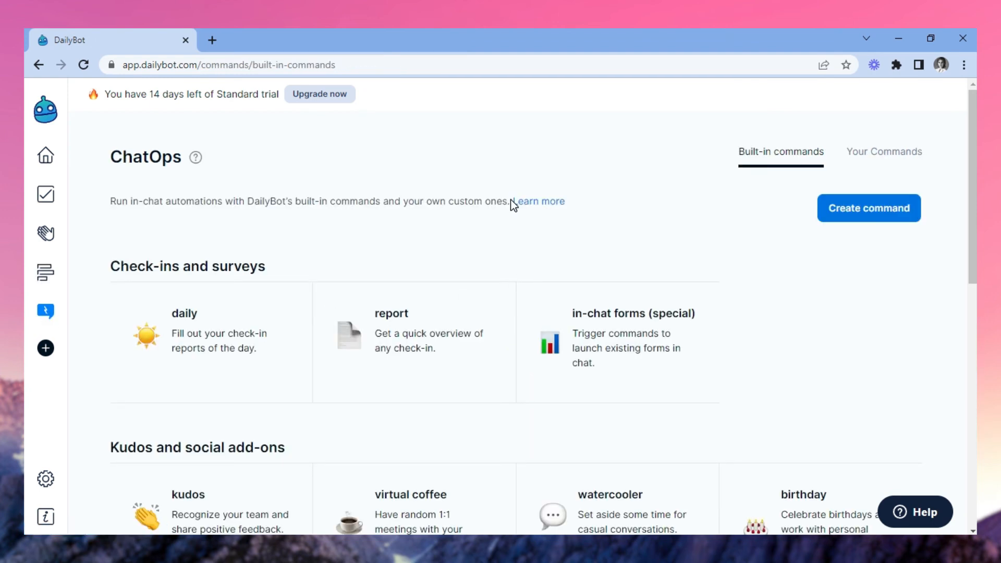
Step: Scroll down to Available commands listing the eNPS and vacation form shortcuts
{"action": "scroll", "scroll_direction": "down", "scroll_amount": 3}
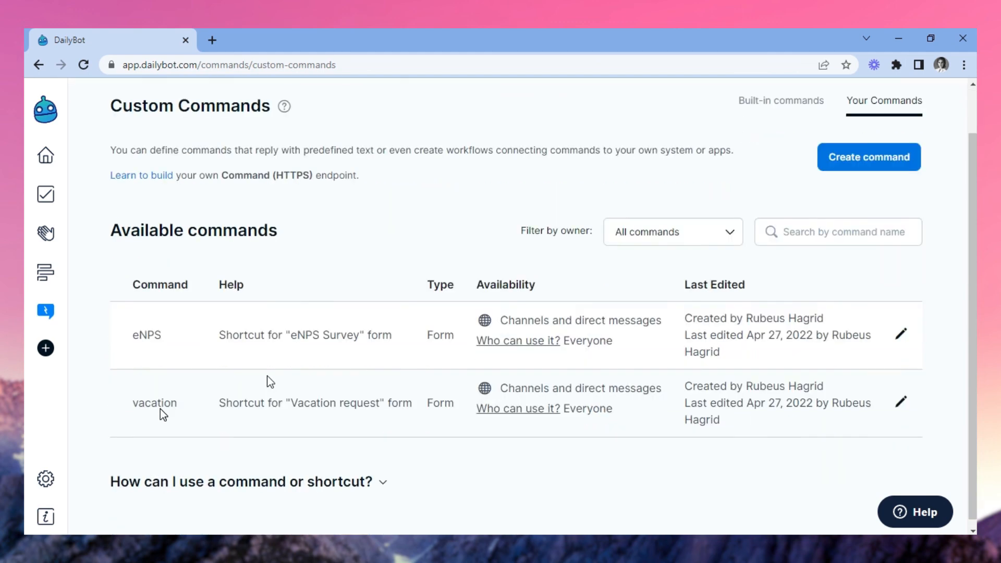
{"action": "scroll", "scroll_direction": "down", "scroll_amount": 3}
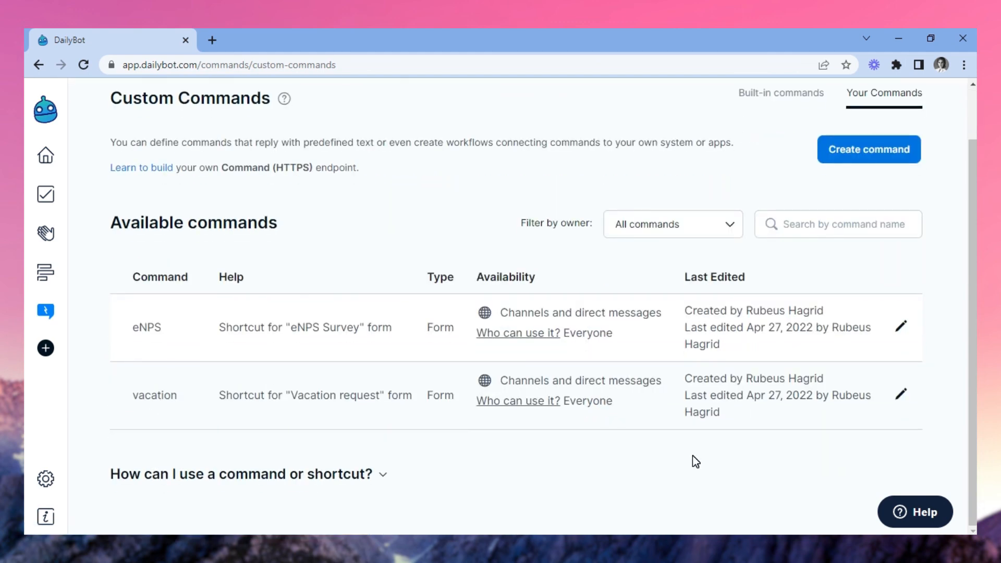